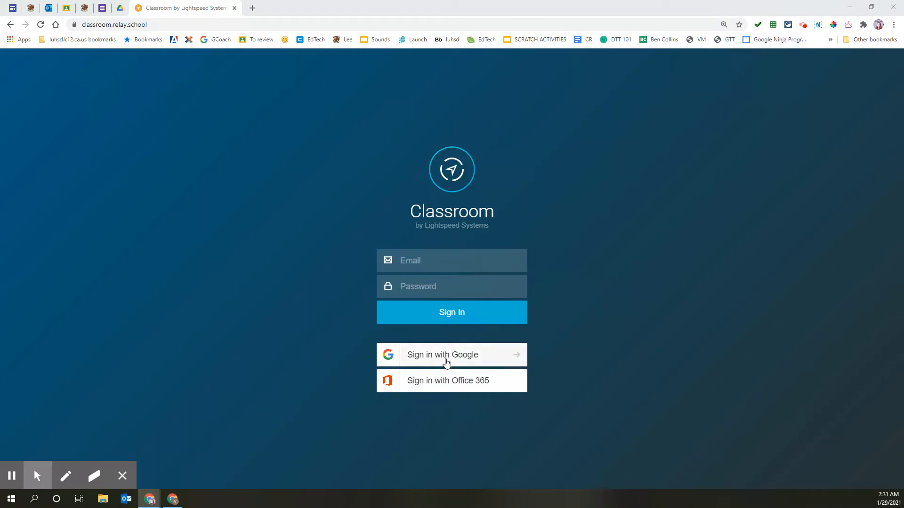
Sign into Lightspeed Classroom with the Google account
click(451, 355)
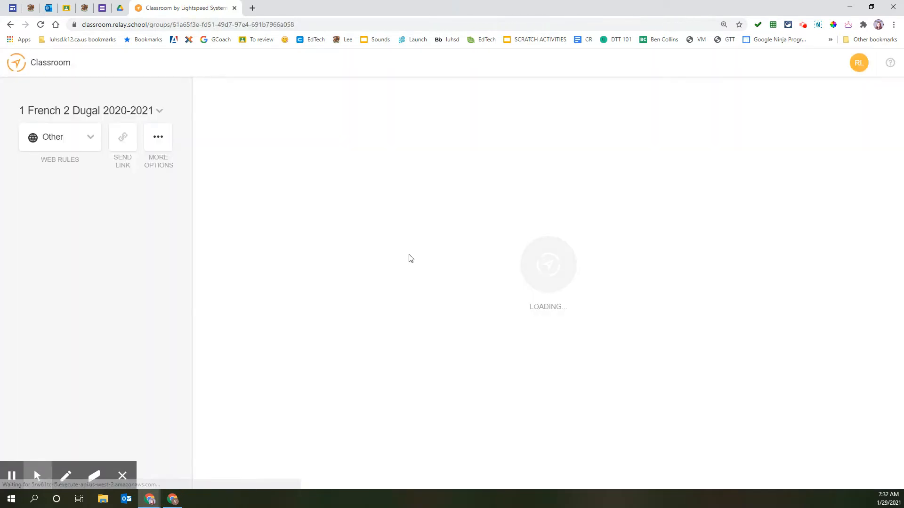
Select the 2 Comp Tech Lee SP 2021 class and bring up its Class Settings schedule page
click(160, 111)
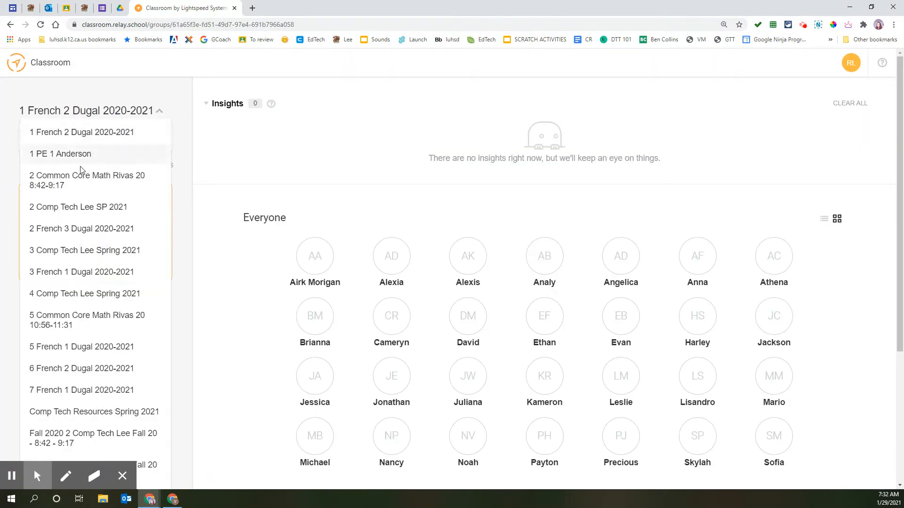
click(78, 207)
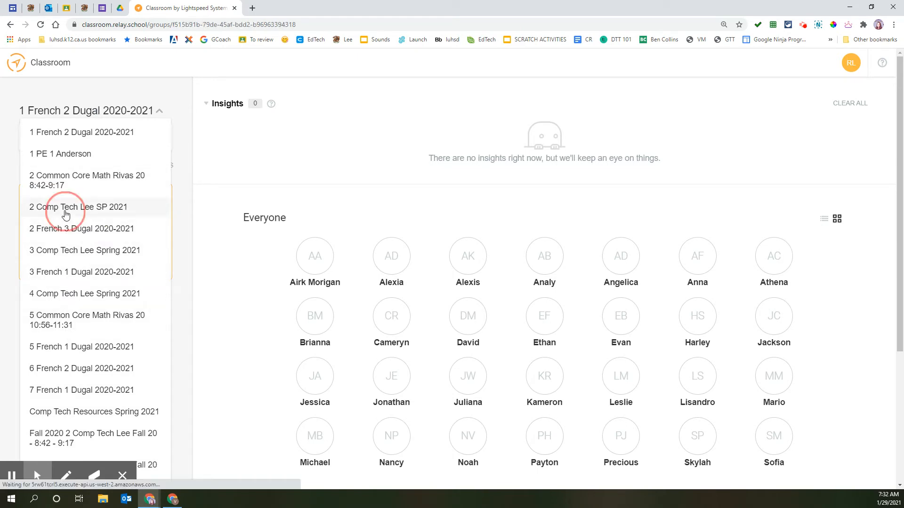
click(80, 207)
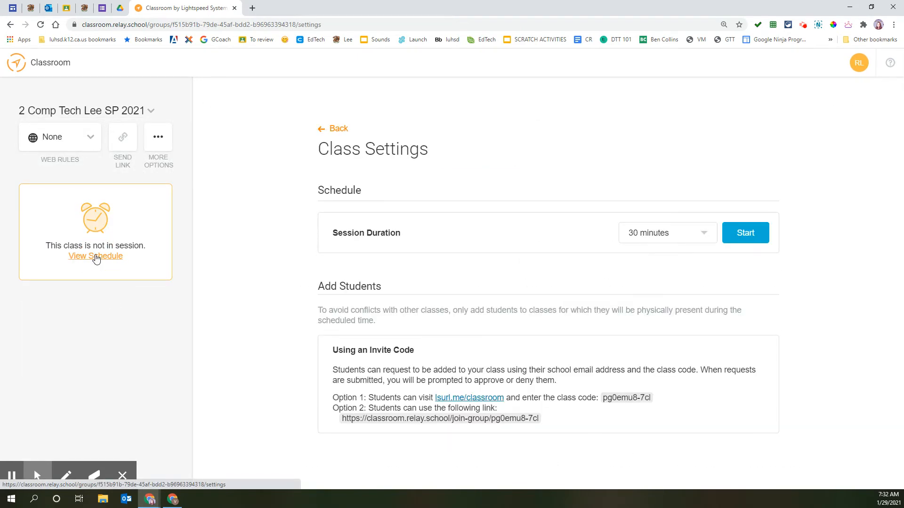
Start a class session with a 30-minute duration
click(667, 233)
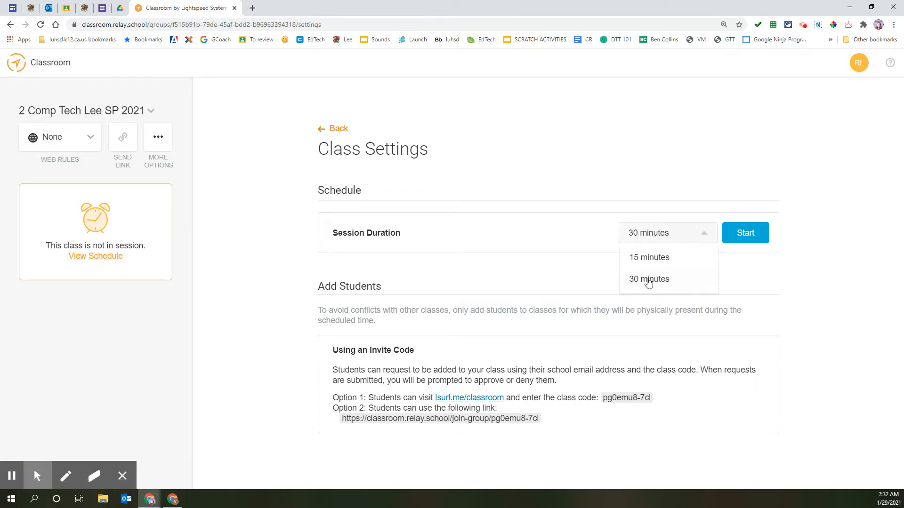
click(649, 279)
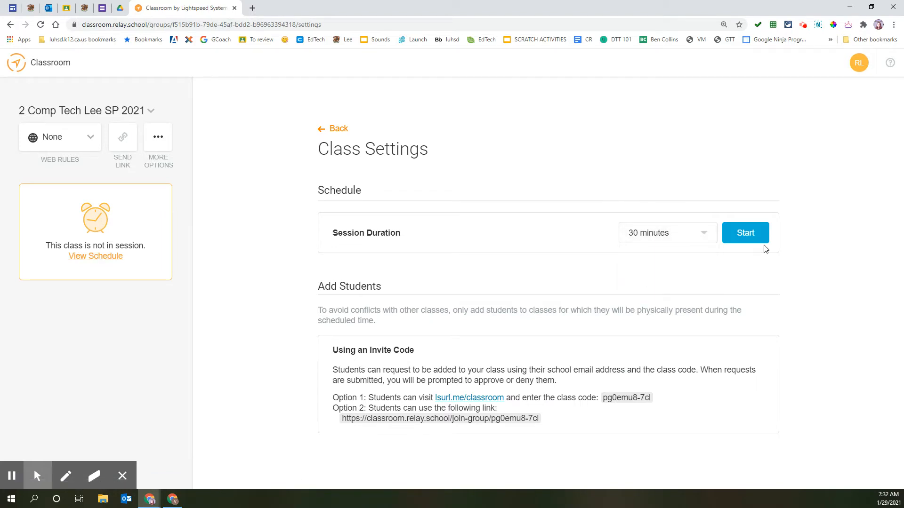
click(746, 233)
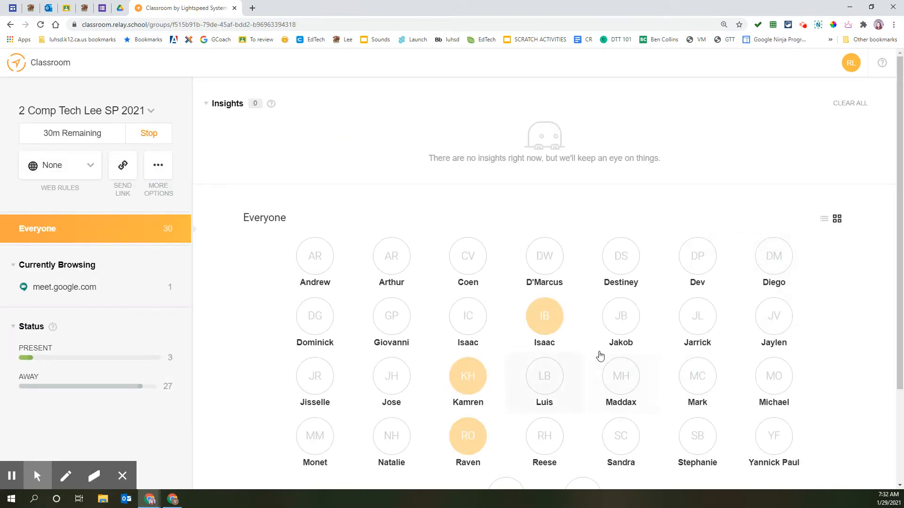
Show all student screens, confirming past the warning, so live thumbnails appear
scroll(down, 3)
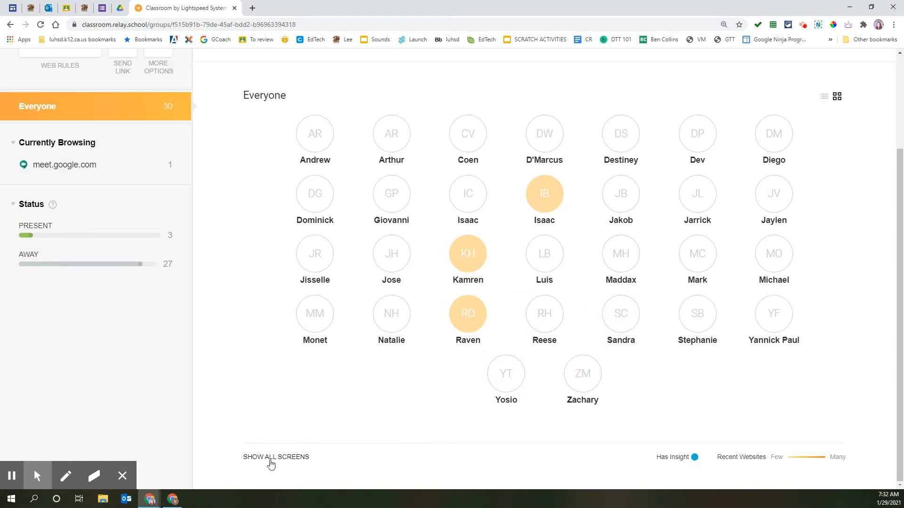
click(276, 457)
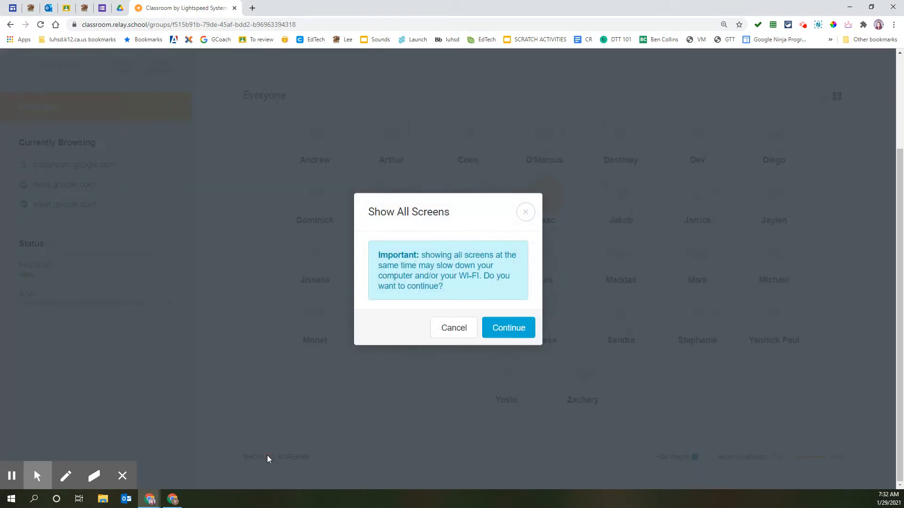
click(507, 327)
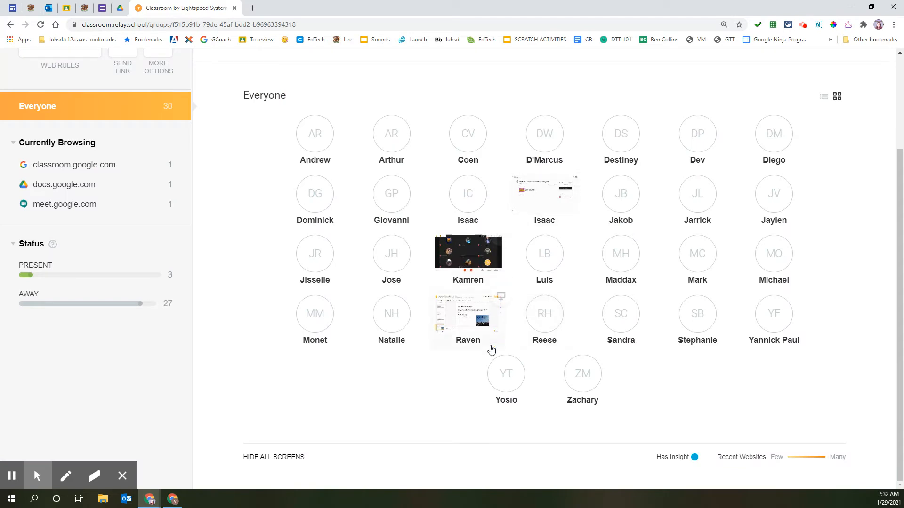
mouse_move(468, 255)
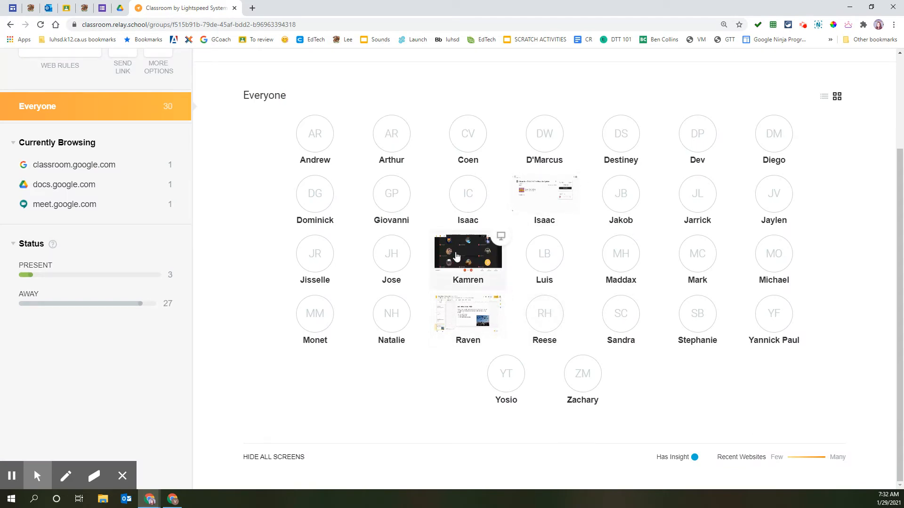
click(468, 256)
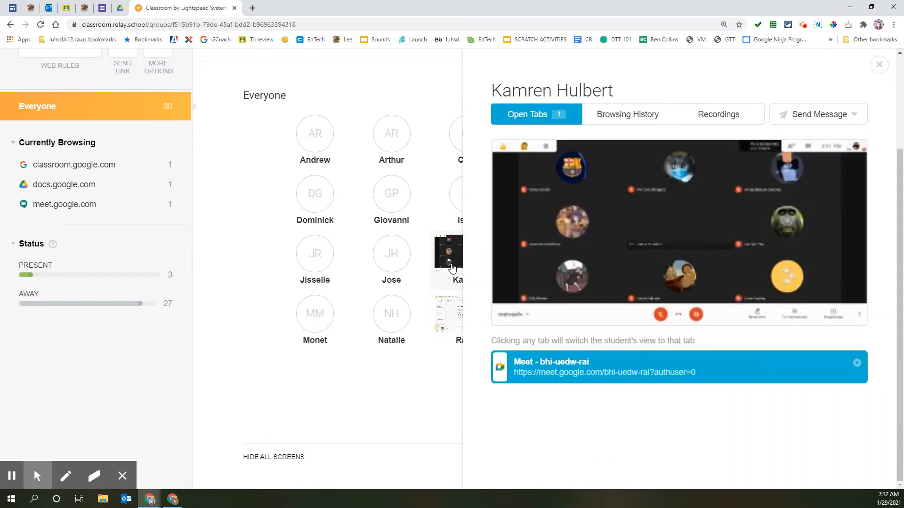
mouse_move(757, 344)
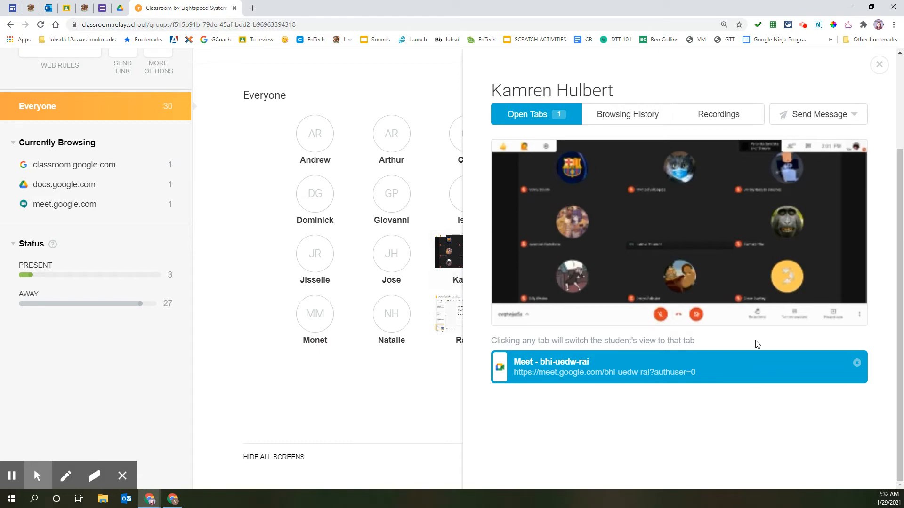
mouse_move(857, 363)
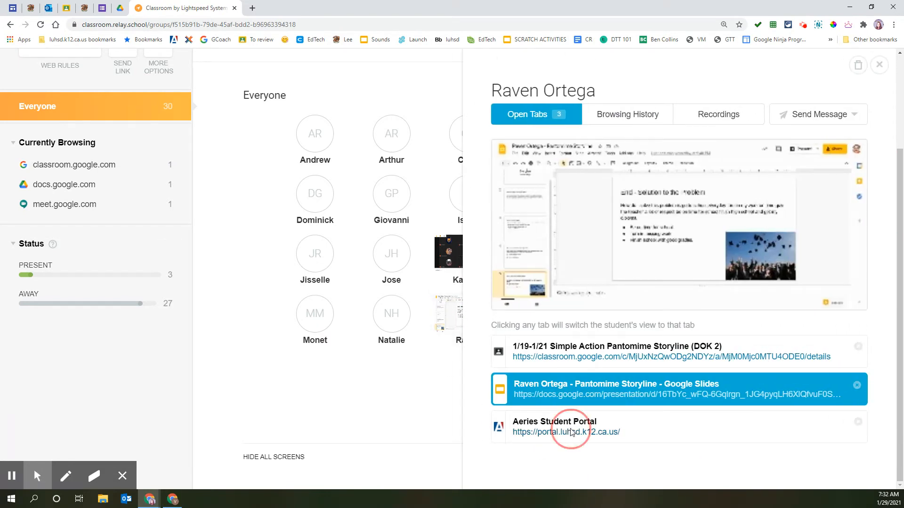
click(553, 426)
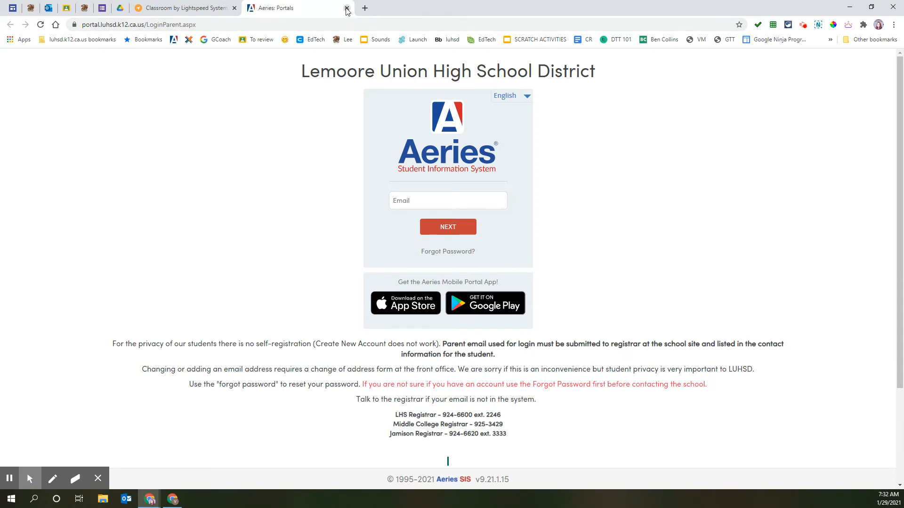
click(346, 7)
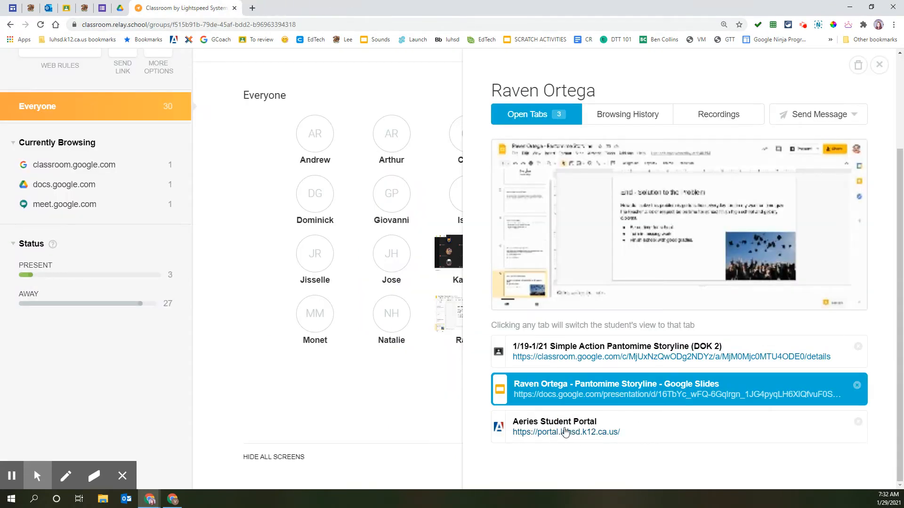
mouse_move(858, 426)
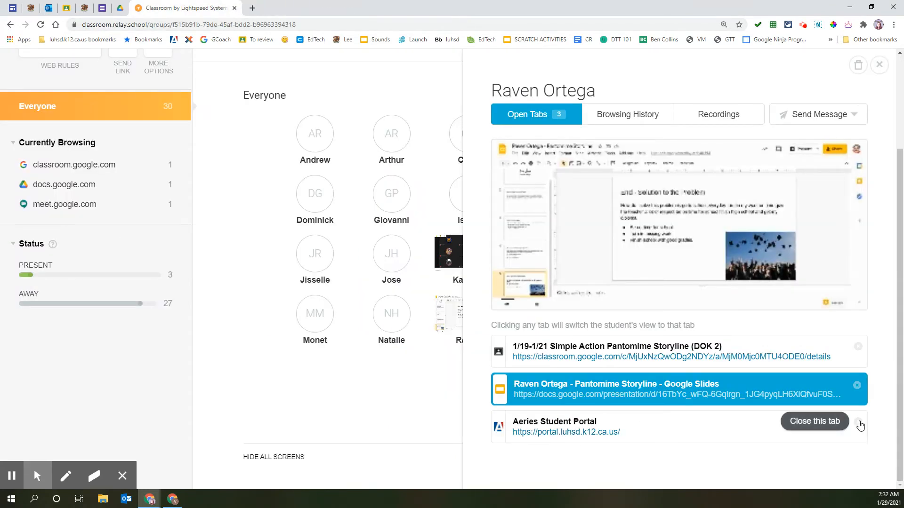
click(858, 426)
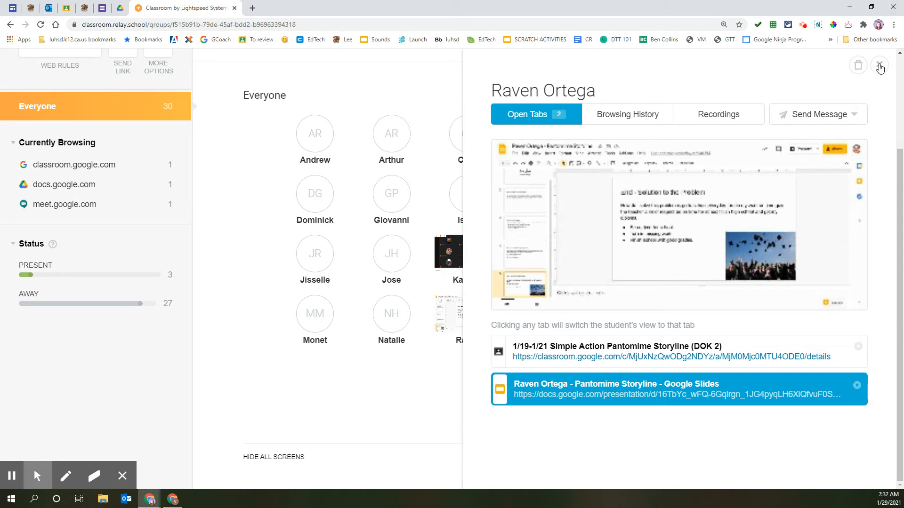
click(879, 65)
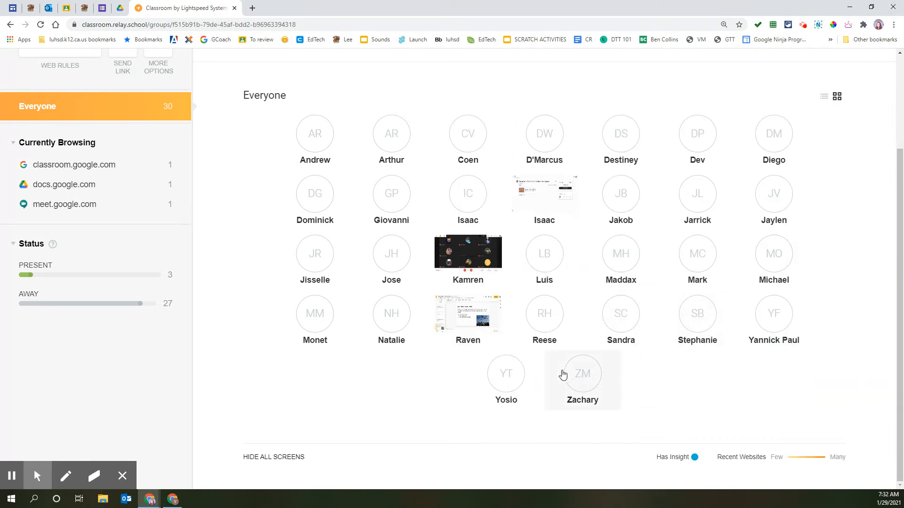
scroll(down, 3)
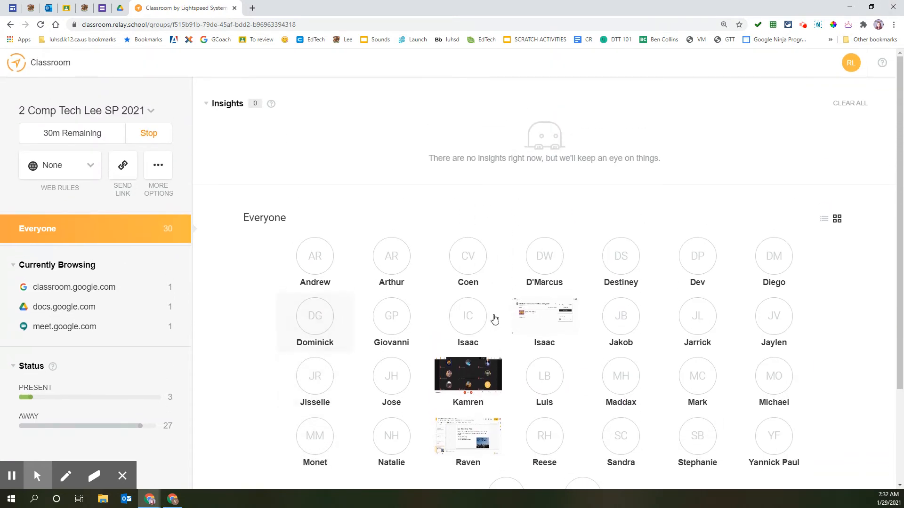
click(60, 166)
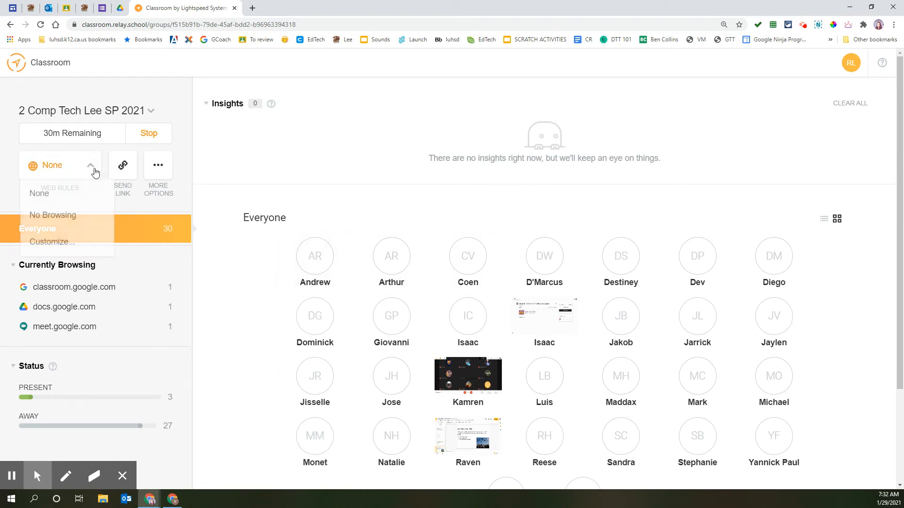
click(51, 242)
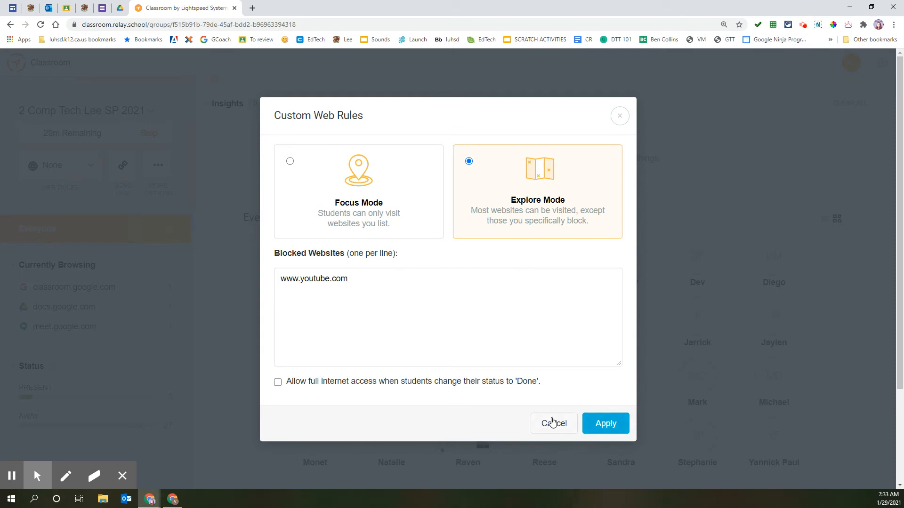
click(553, 424)
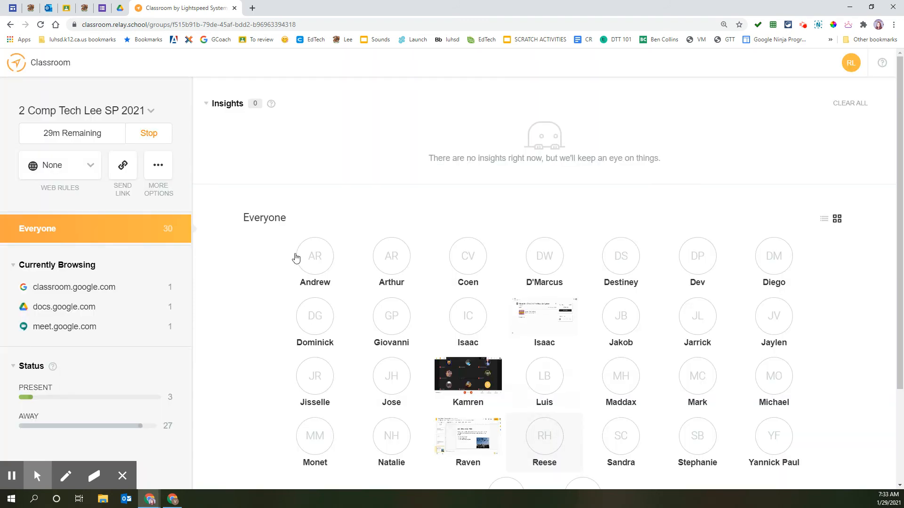
click(89, 111)
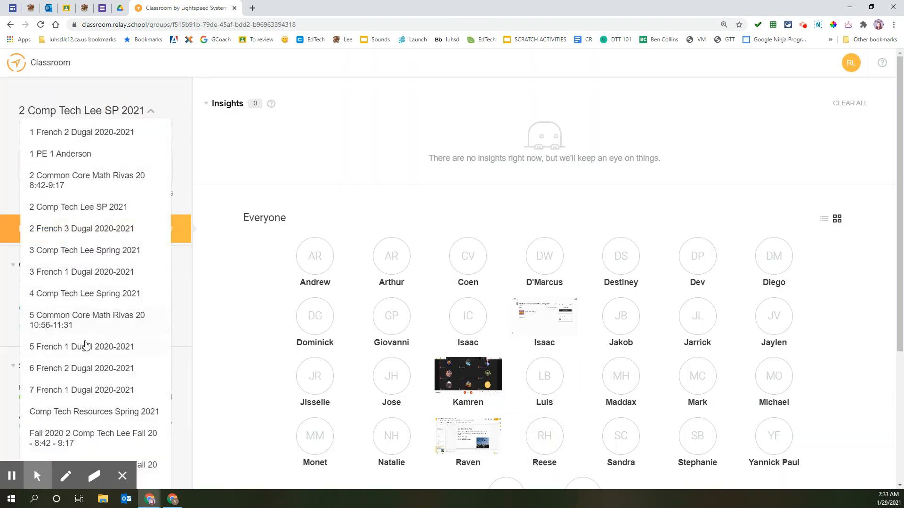
Switch to the 5 French 1 Dugal 2020-2021 class and bring up its schedule settings
click(81, 347)
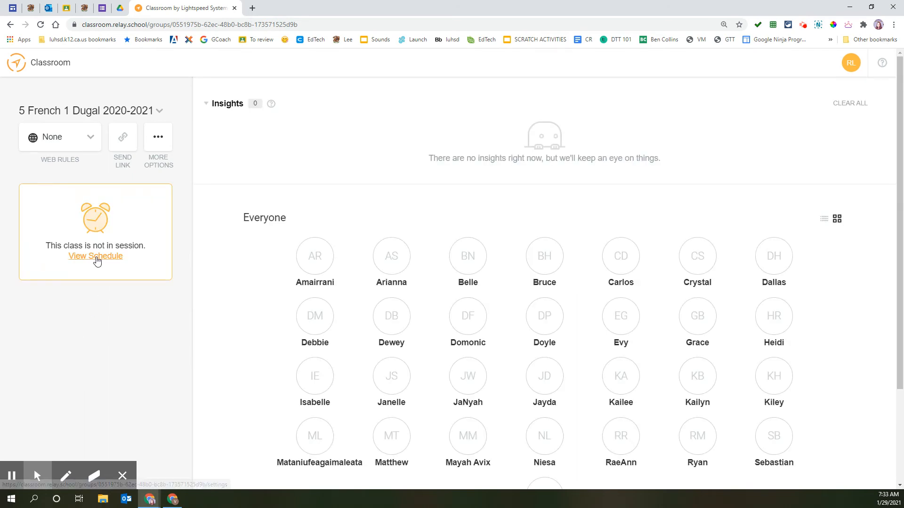
click(96, 256)
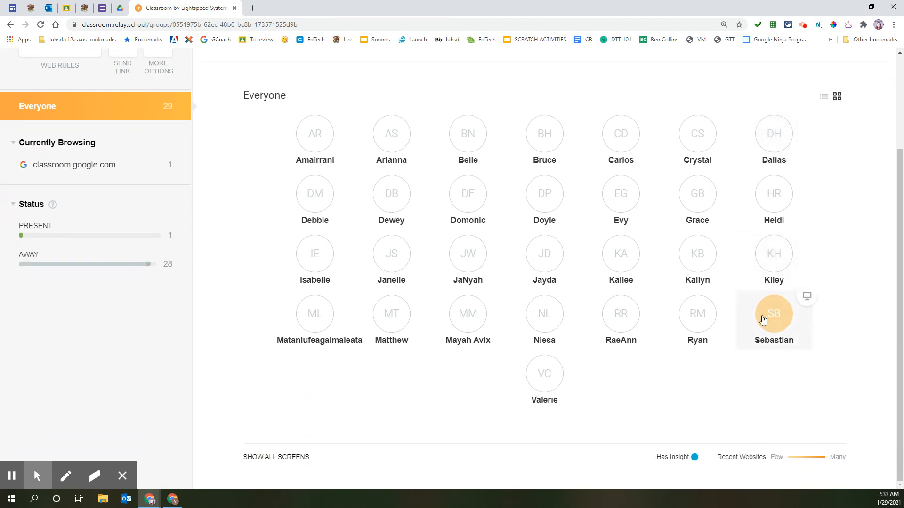
click(276, 456)
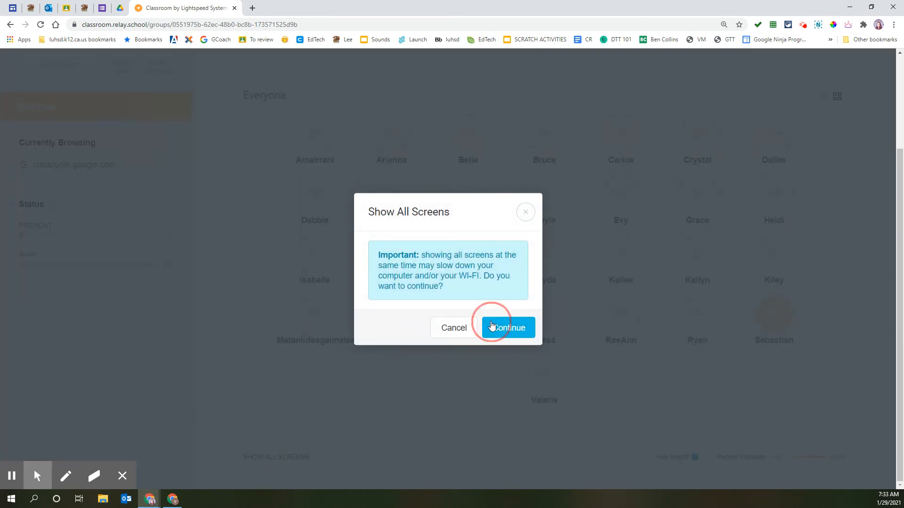
click(507, 327)
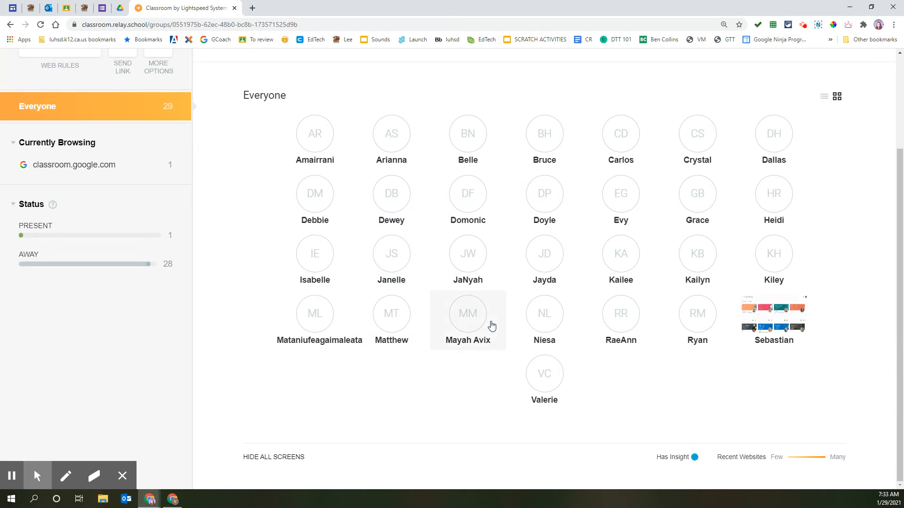
click(774, 316)
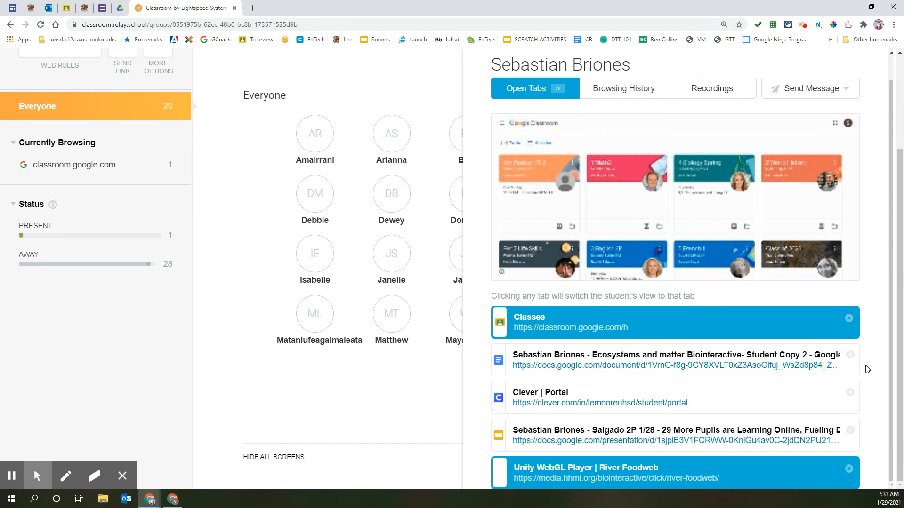
mouse_move(857, 103)
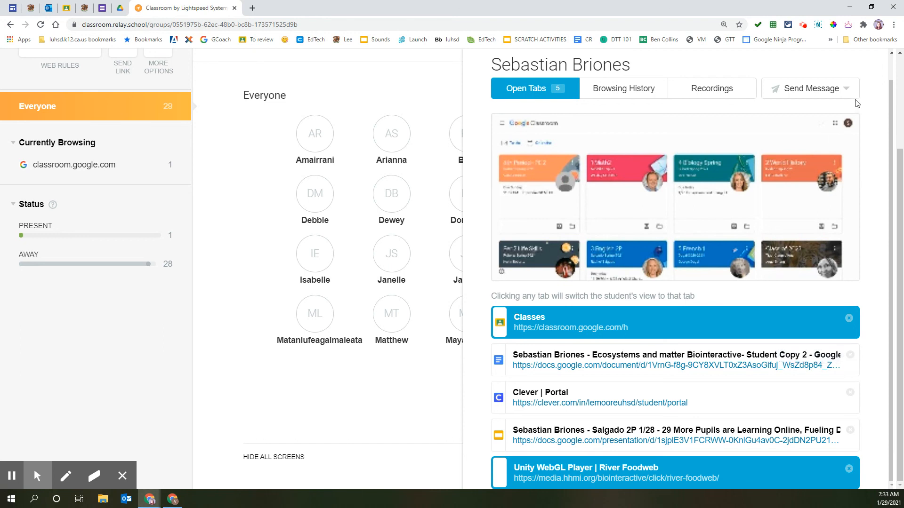